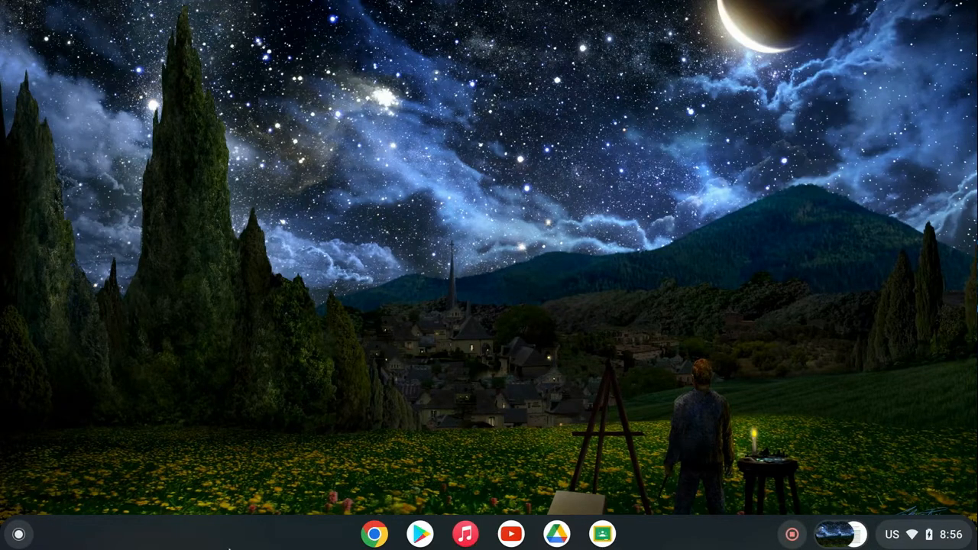
mouse_move(19, 533)
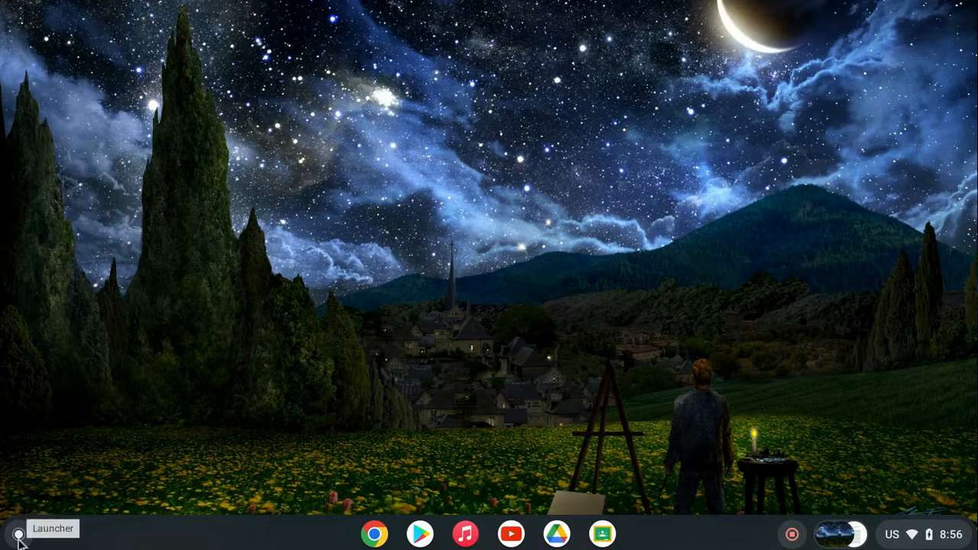
Search the ChromeOS launcher for "files" so the Files app shows as the top result
left_click(19, 533)
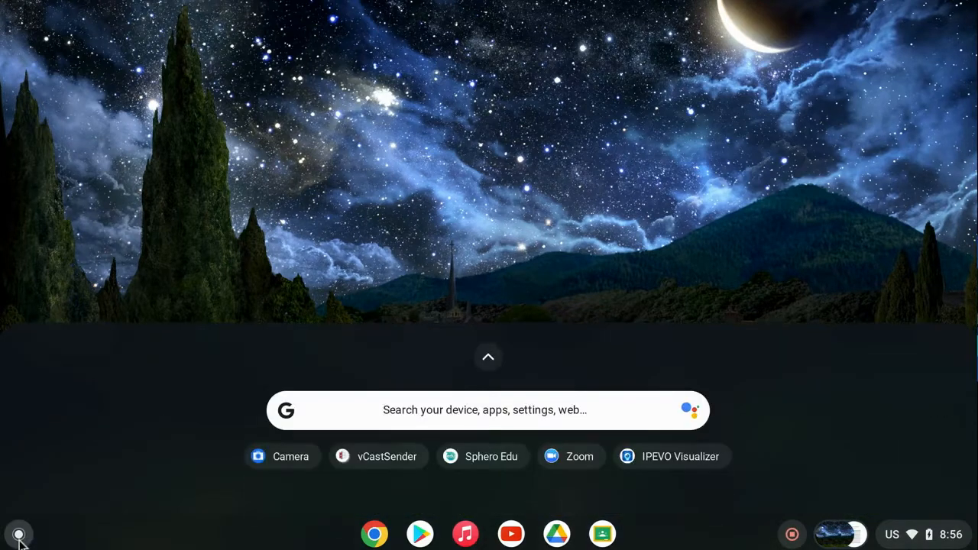
type("files")
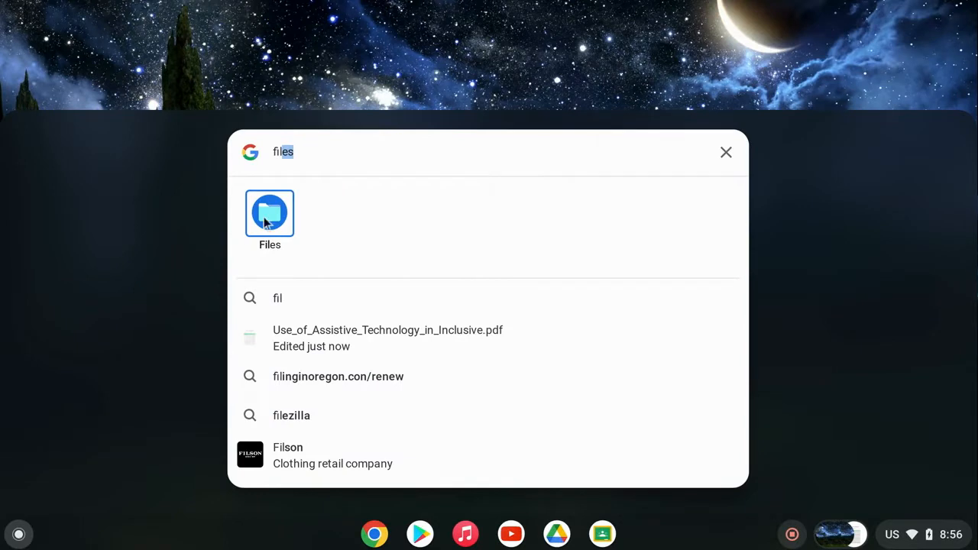
Launch the Files app and bring up its shelf icon options to pin it
left_click(269, 214)
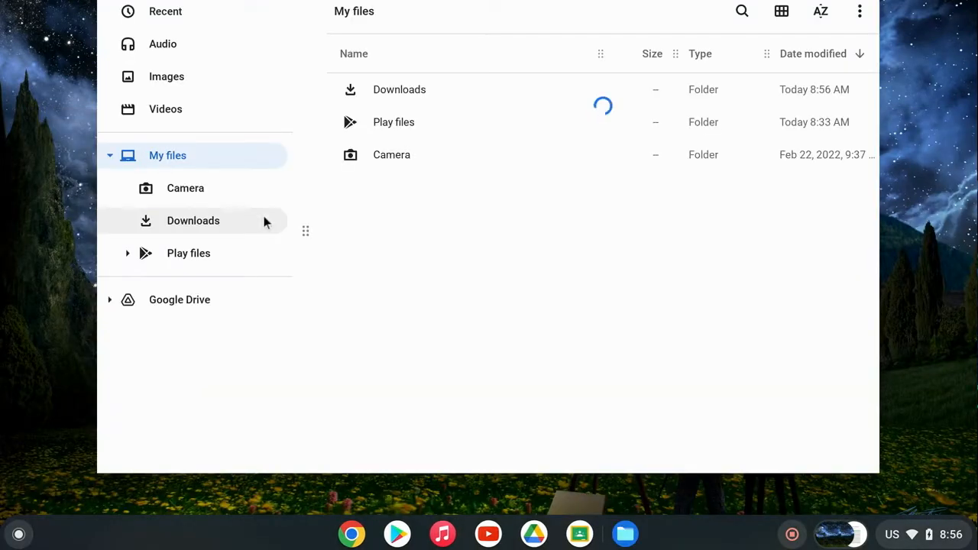
mouse_move(590, 350)
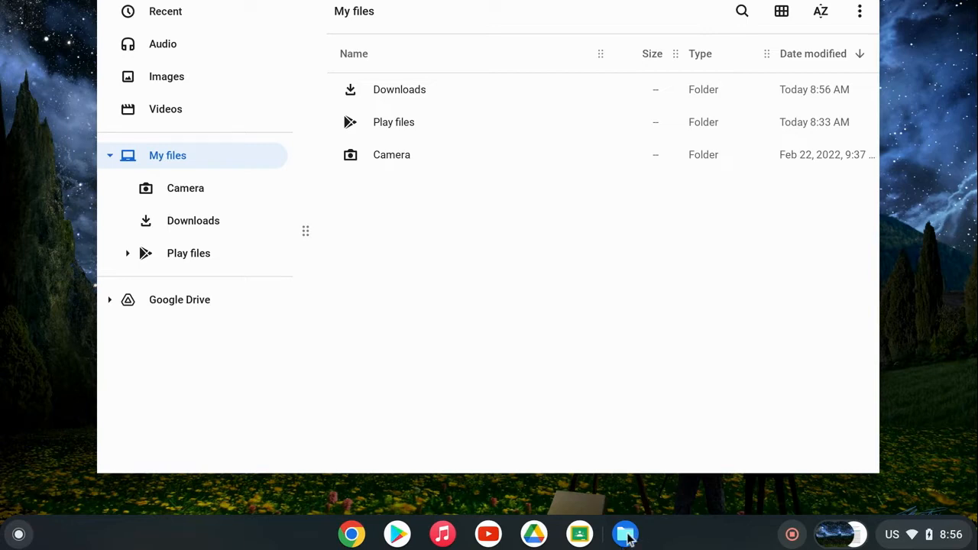
right_click(625, 534)
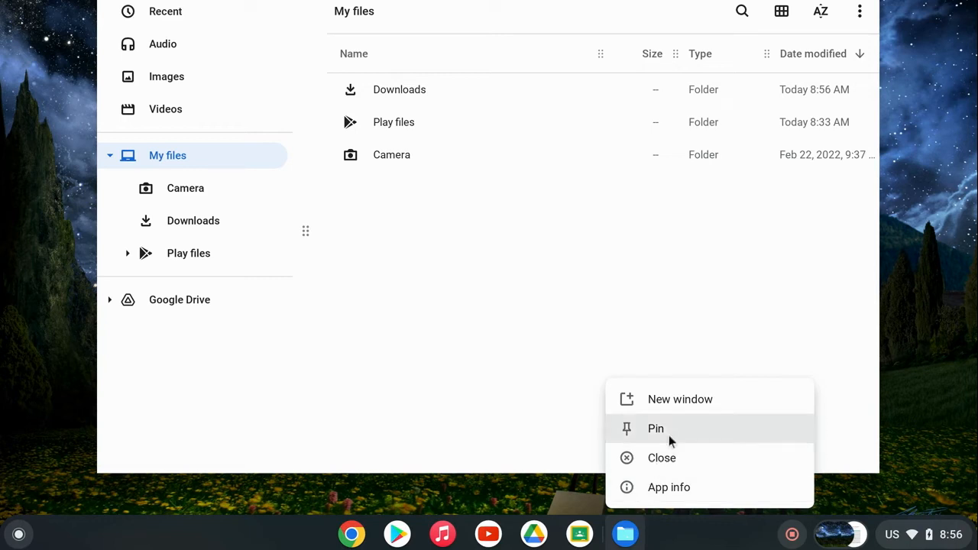
mouse_move(697, 419)
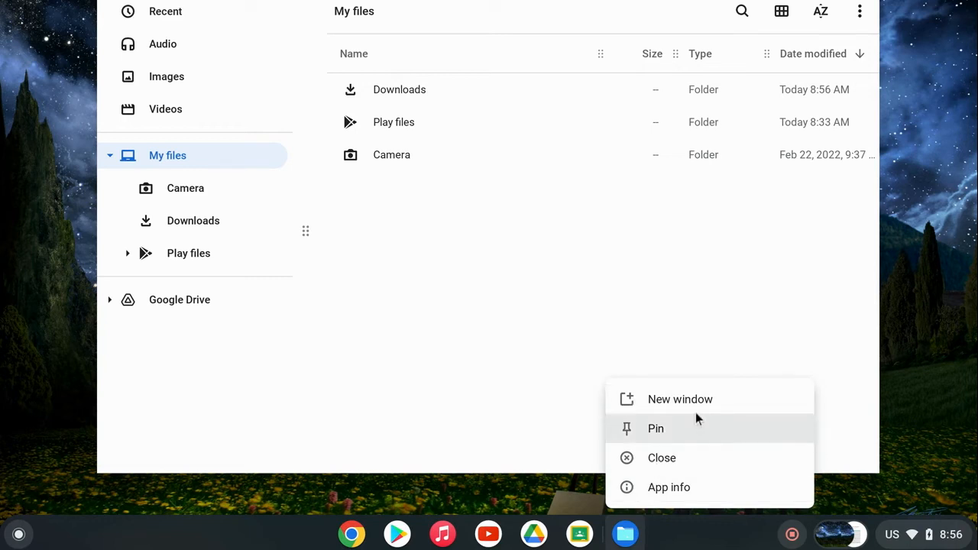
mouse_move(667, 434)
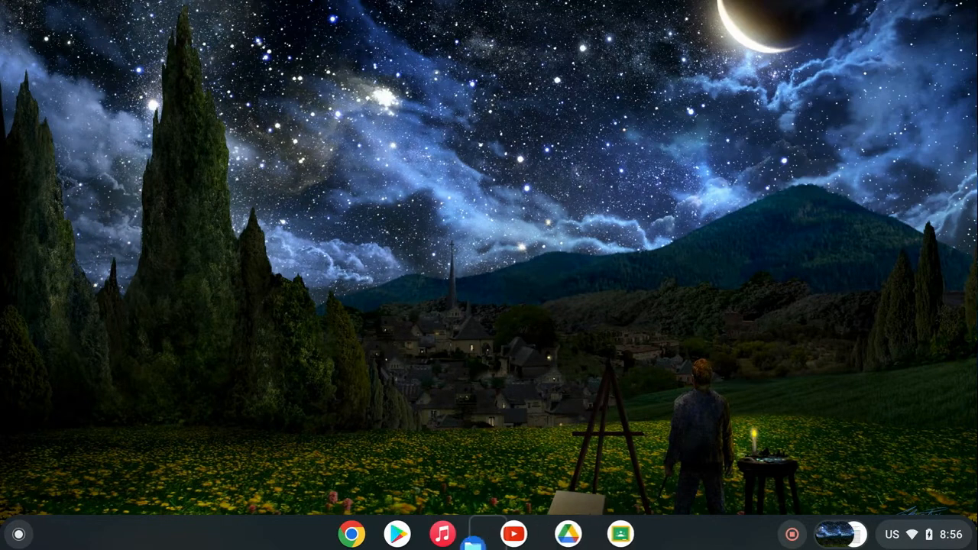
mouse_move(398, 533)
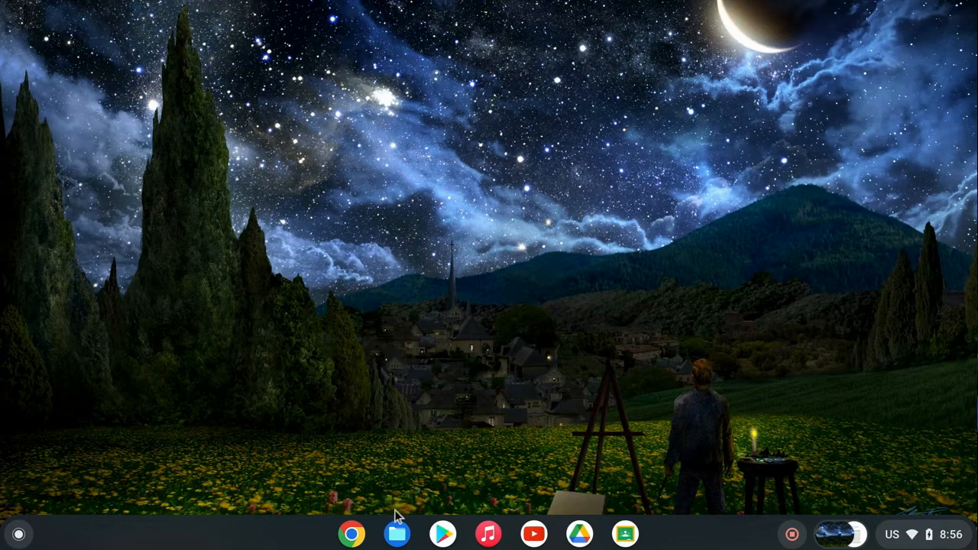
Check the Files shelf icon options to confirm it is pinned next to Chrome
right_click(397, 533)
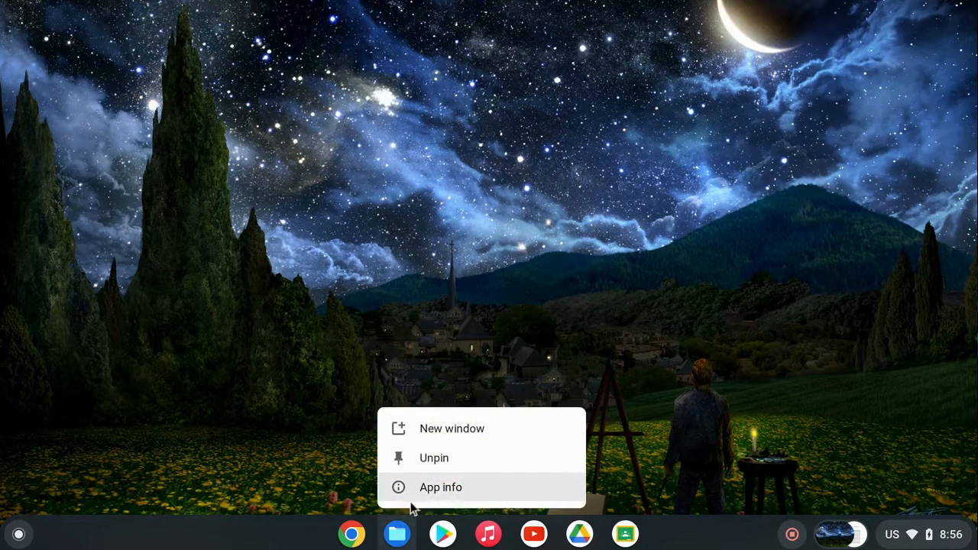
mouse_move(443, 534)
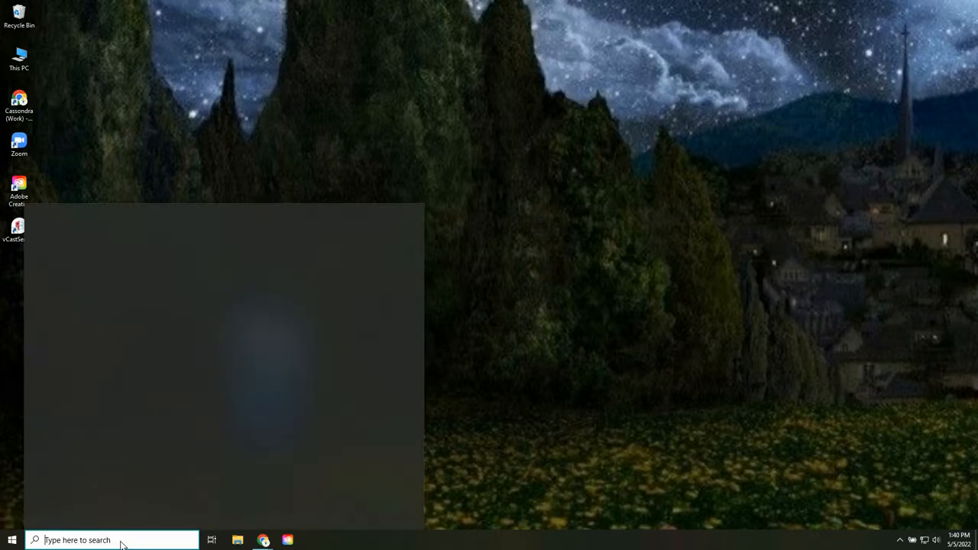
Find "snipping Tool" in Windows search, pin Snip & Sketch to the taskbar and close it
type("snipping Tool")
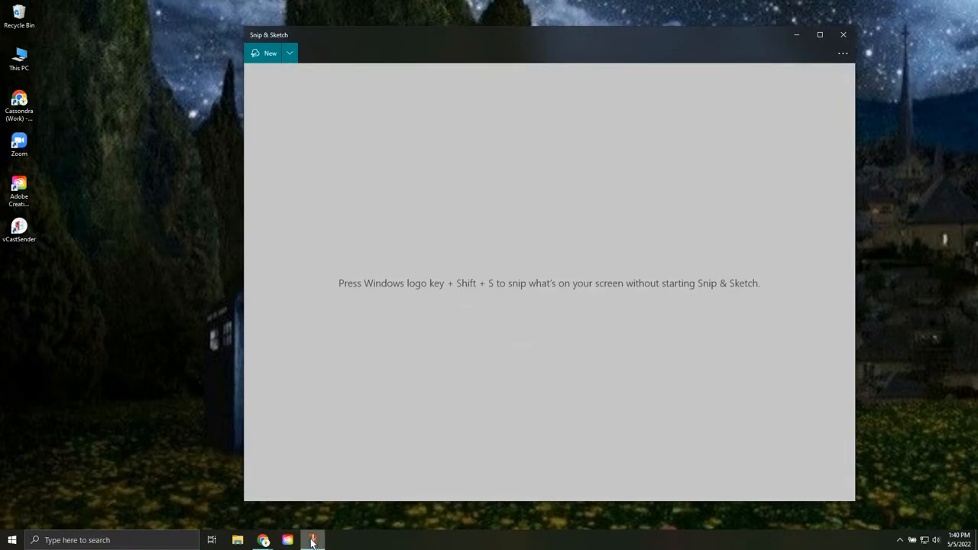
right_click(312, 541)
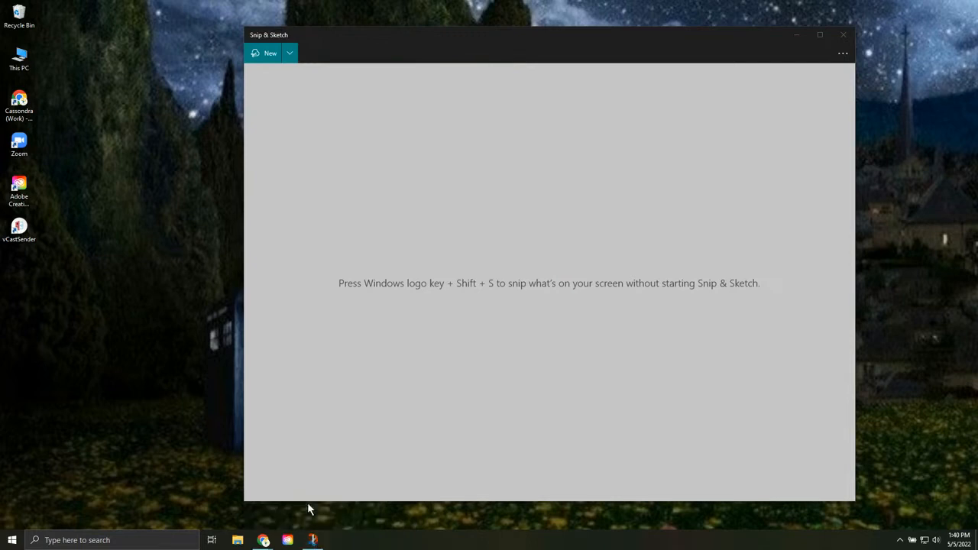
mouse_move(863, 40)
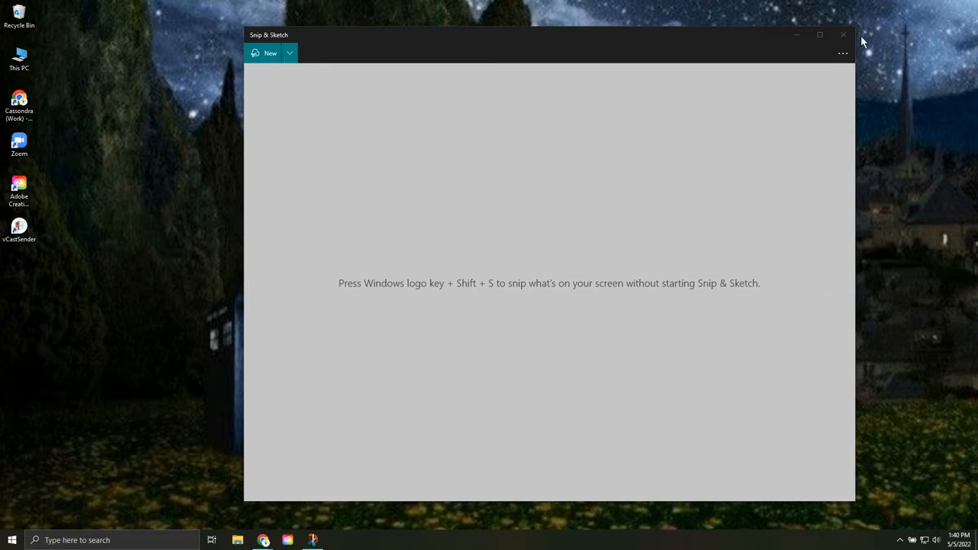
left_click(844, 34)
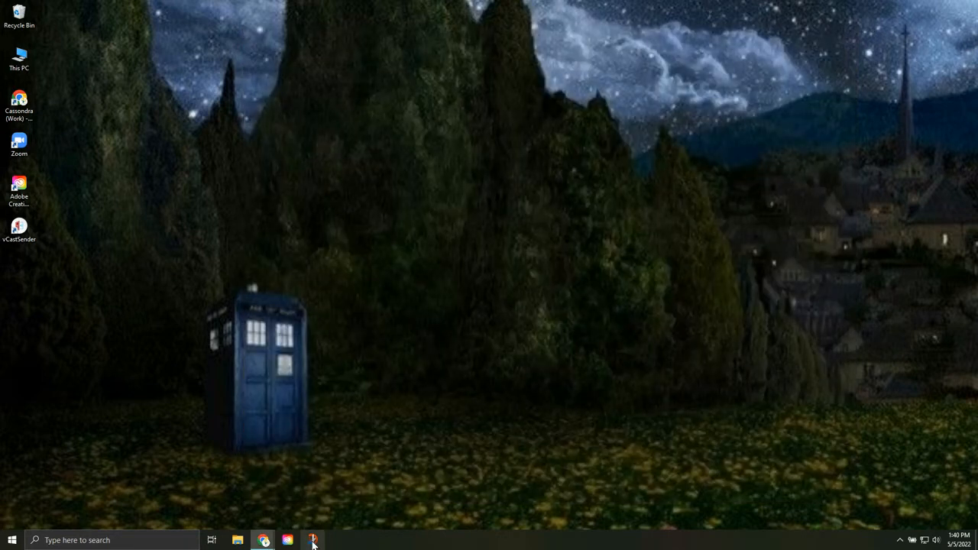
Unpin Snip & Sketch from the Windows taskbar and close its window
right_click(312, 541)
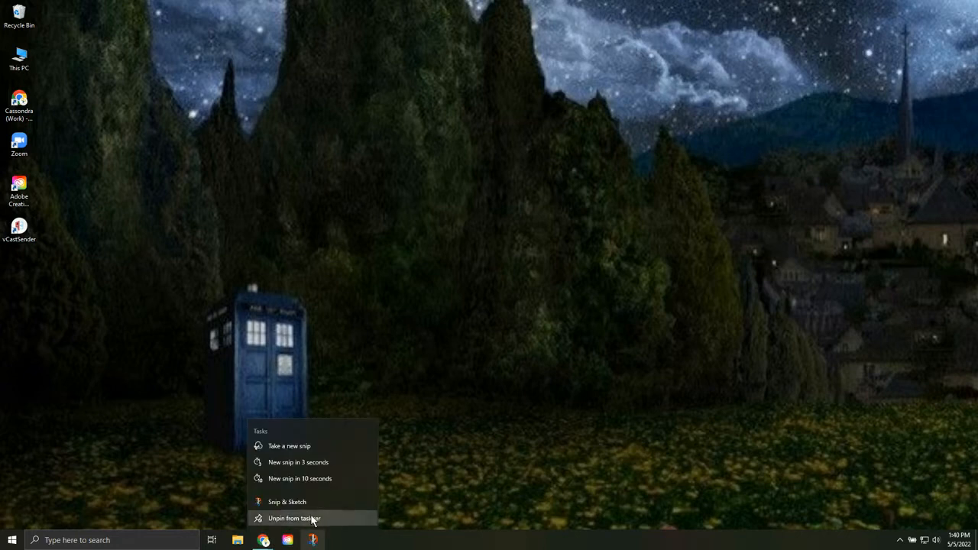
mouse_move(345, 547)
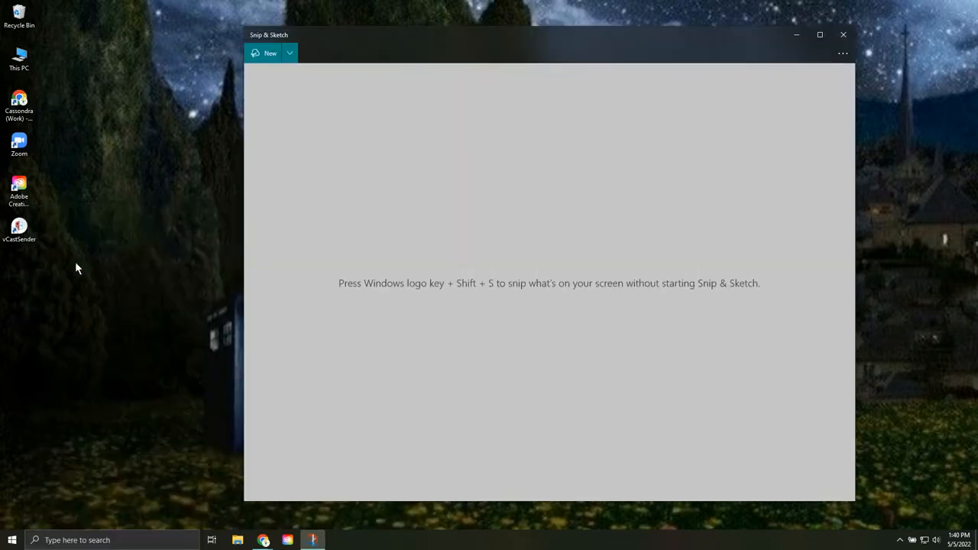
left_click(844, 34)
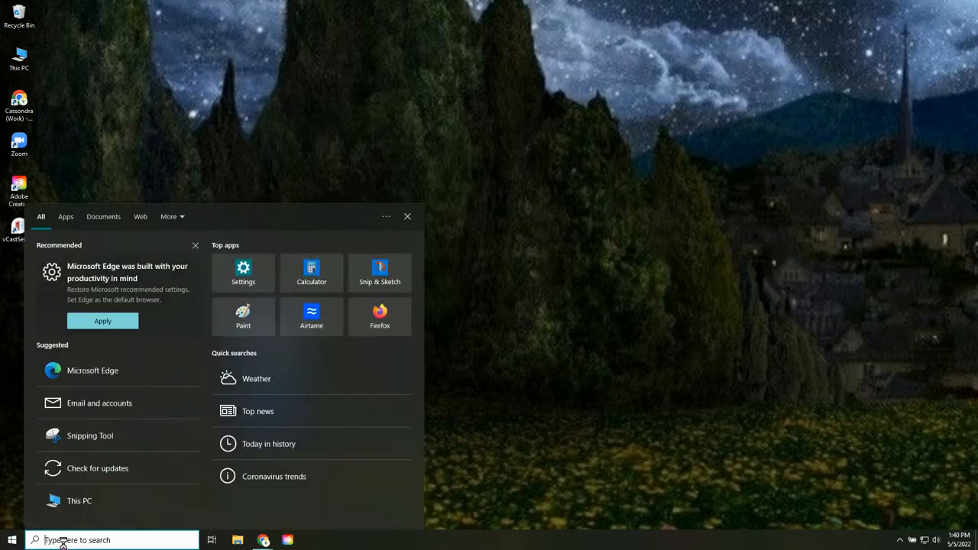
Reopen Snip & Sketch from a search for "sni" and close its window again
type("sni")
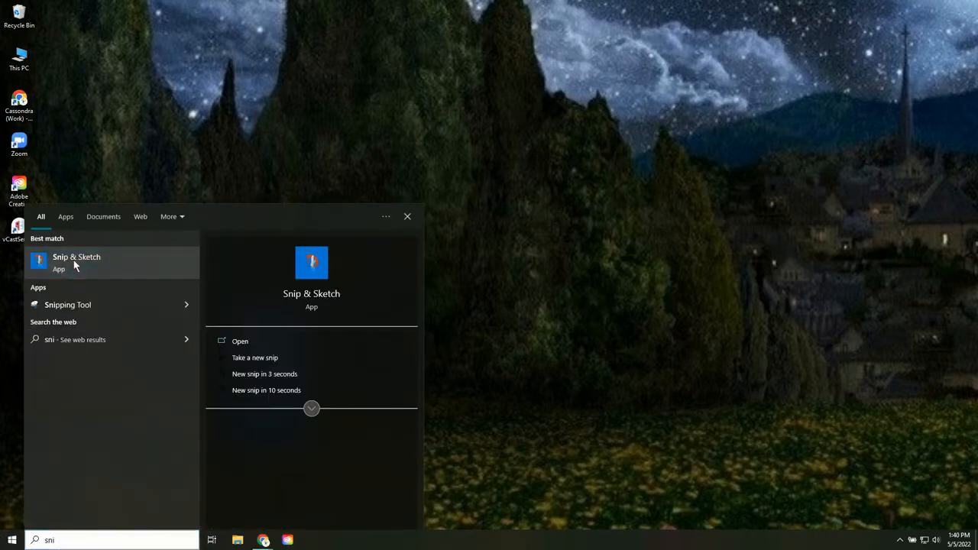
left_click(240, 341)
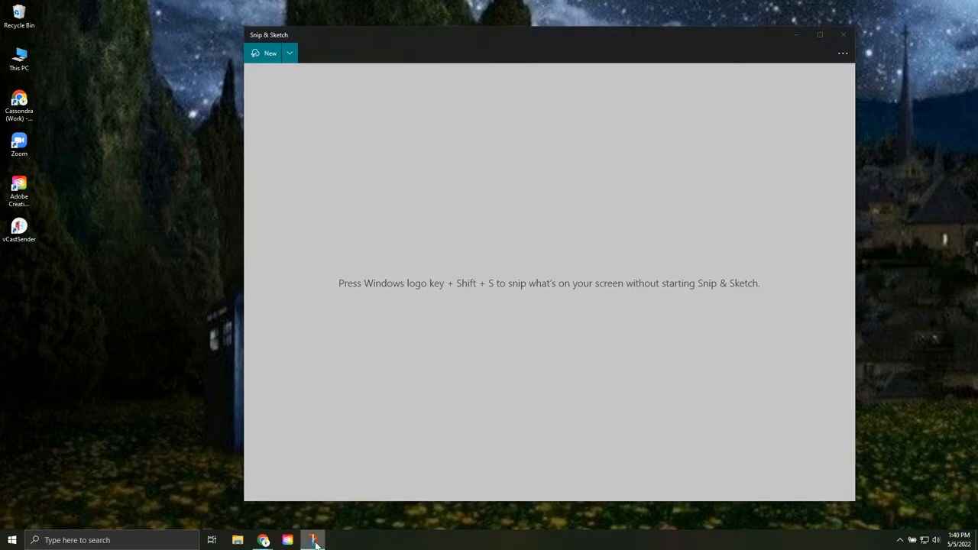
mouse_move(781, 31)
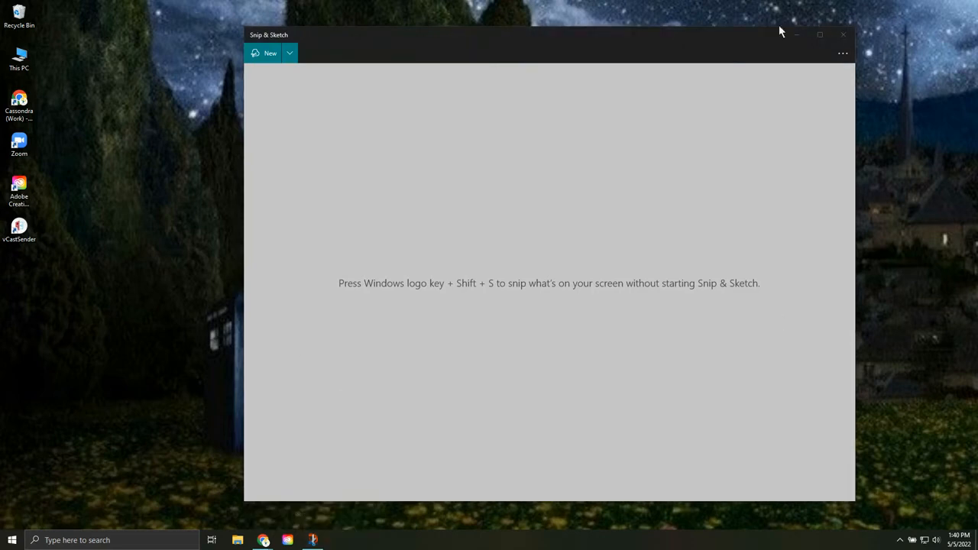
left_click(844, 34)
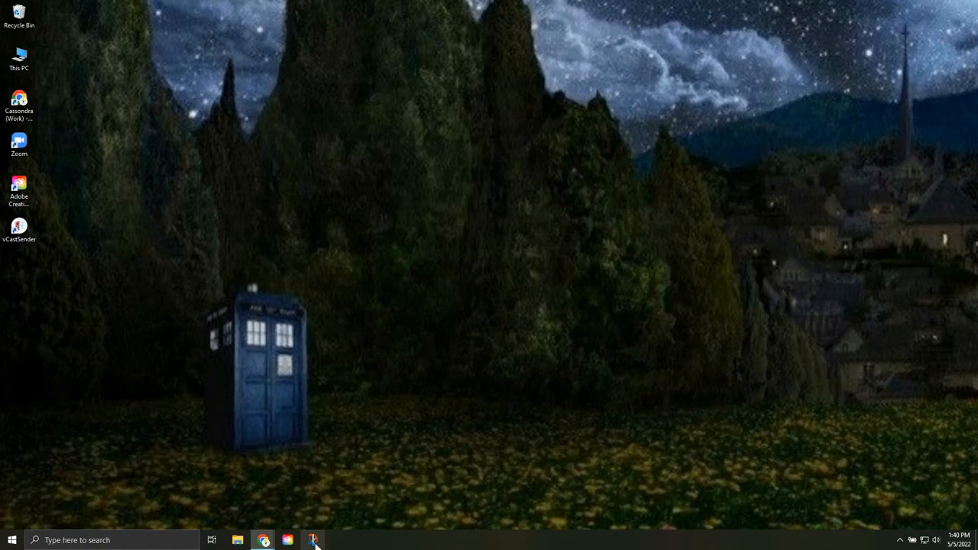